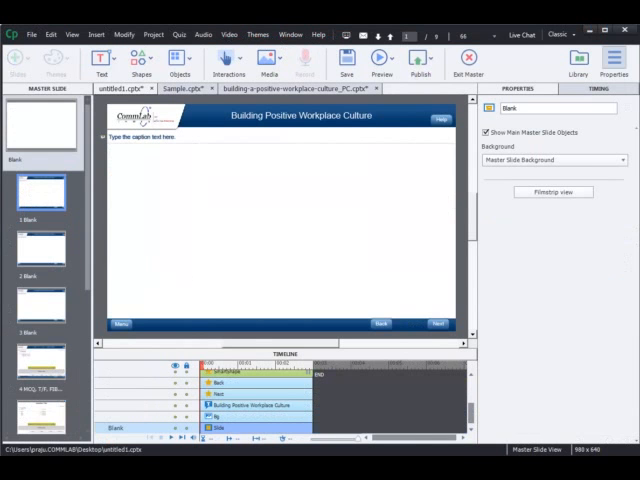
# Switch to the course menu project and bring up the Back advanced action for editing.
pyautogui.click(120, 324)
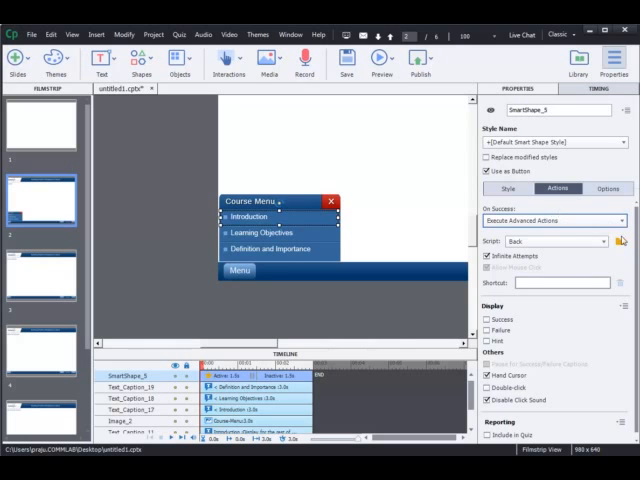
pyautogui.click(628, 240)
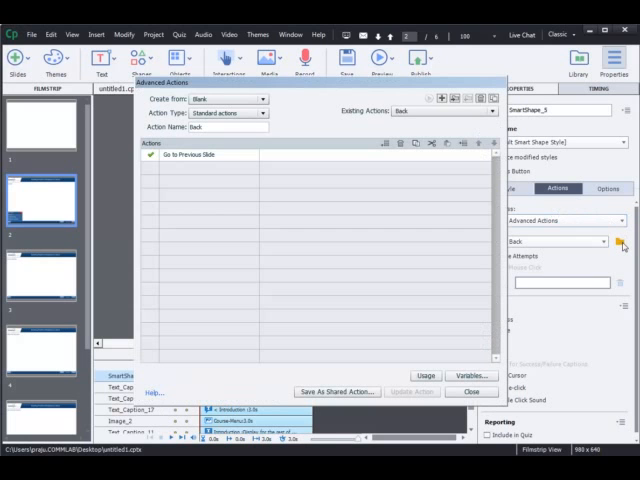
pyautogui.moveTo(552, 230)
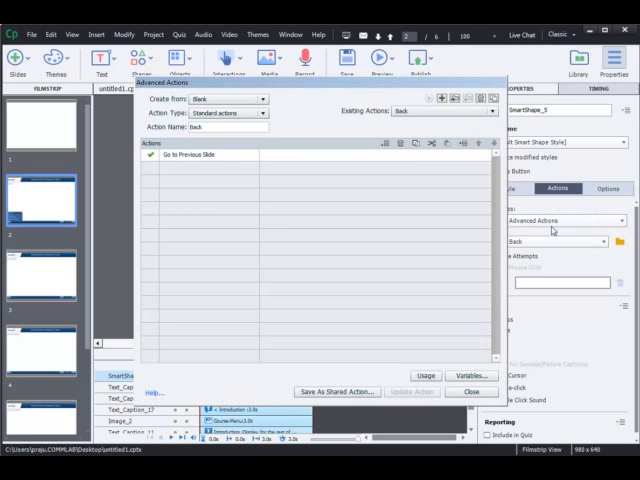
# Duplicate the Back action as a jump-to-slide-2 action and confirm the script update.
pyautogui.click(496, 96)
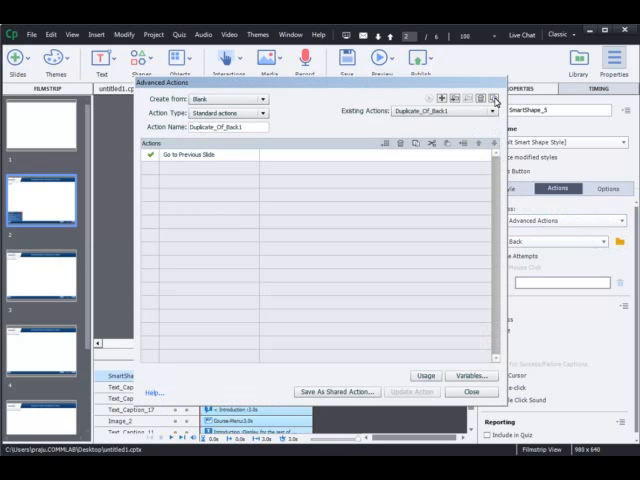
pyautogui.moveTo(300, 108)
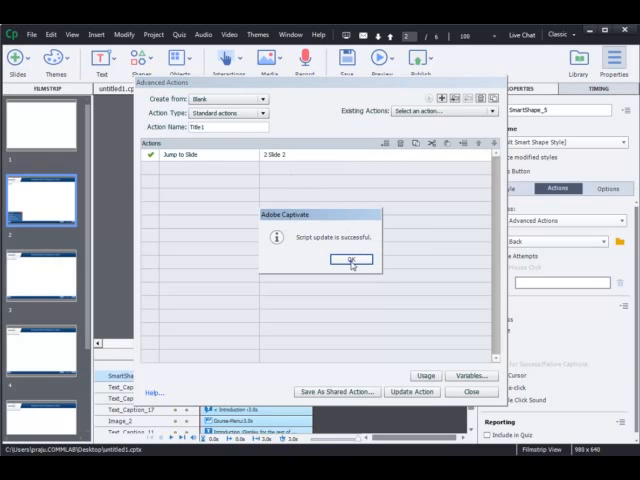
pyautogui.click(348, 260)
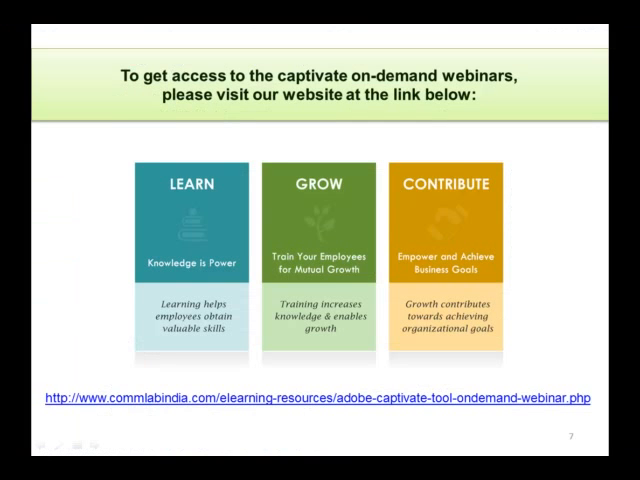